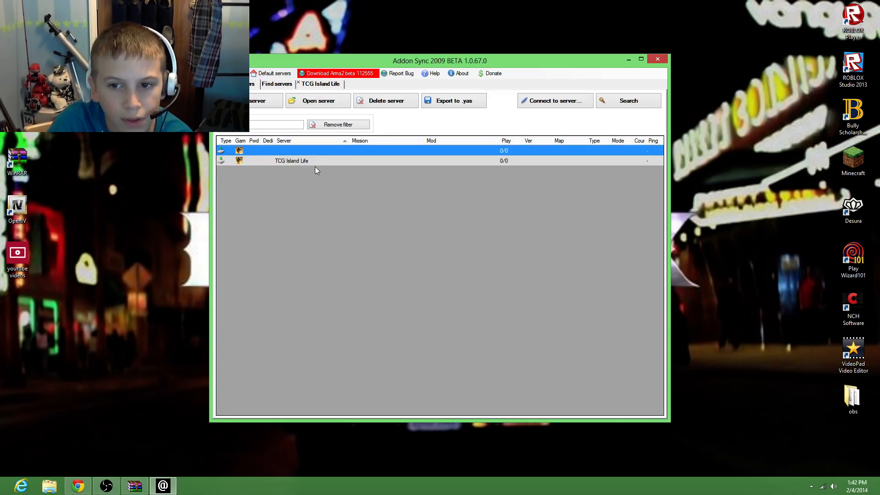
mouse_move(280, 151)
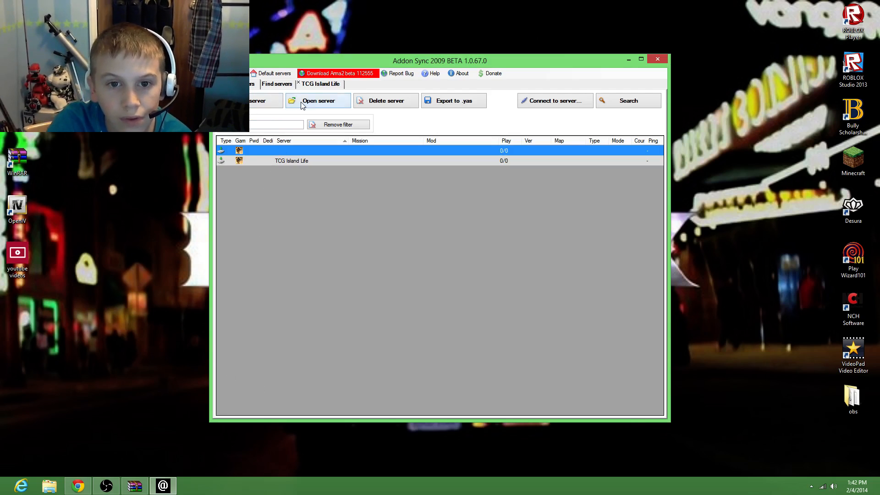
Open the TCG Island Life server and import its configuration from the auto-config URL.
left_click(318, 100)
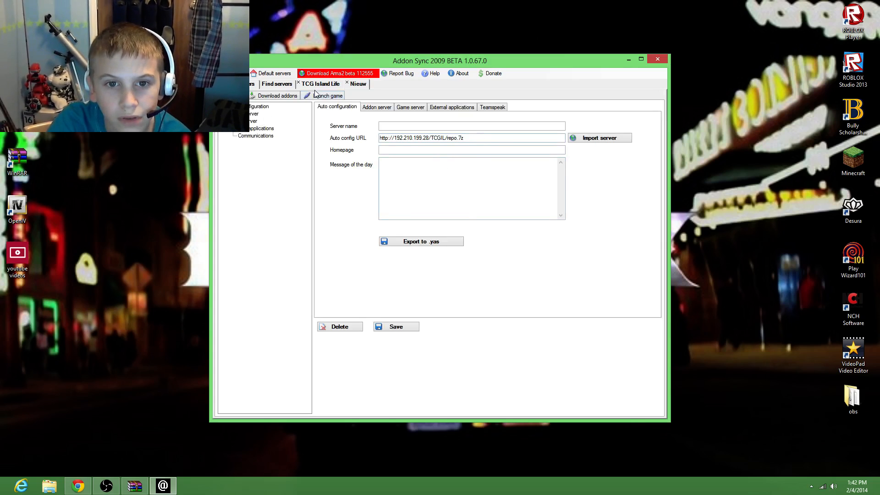
left_click(599, 138)
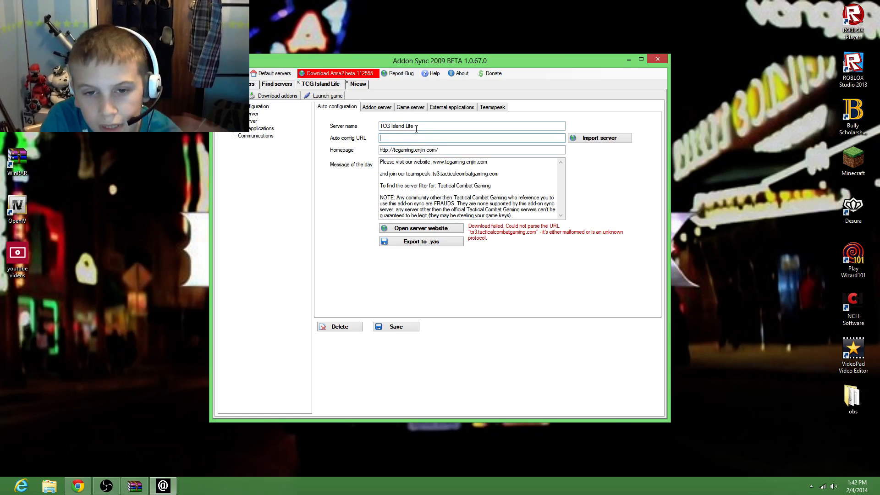
Point the auto config URL at the Tactical Combat Gaming addons repo.7z and re-import until Finished.
left_click_drag(446, 161, 498, 173)
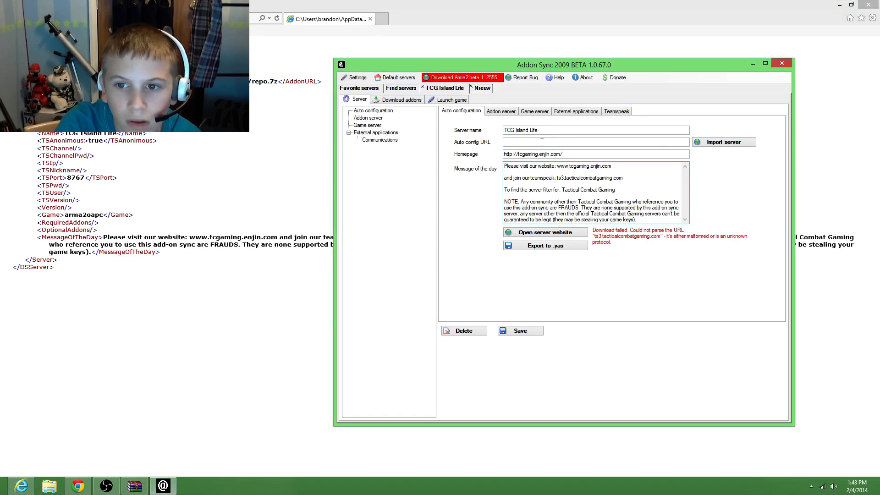
left_click(724, 141)
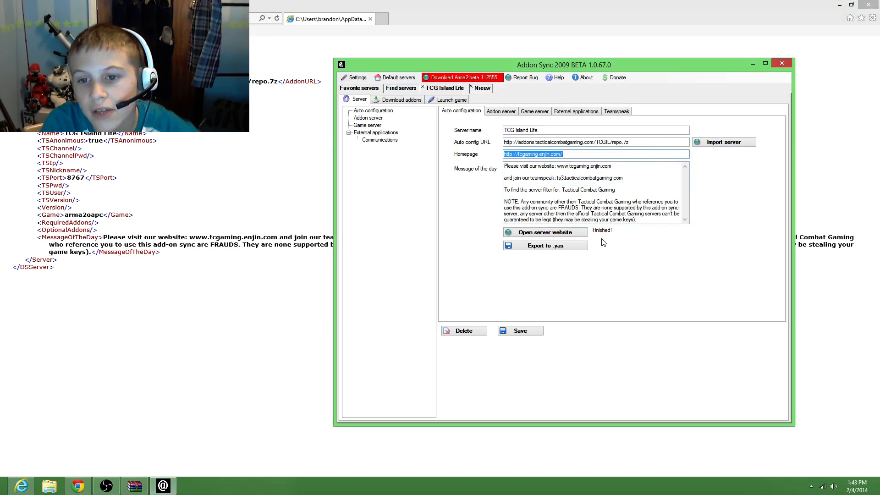
mouse_move(577, 162)
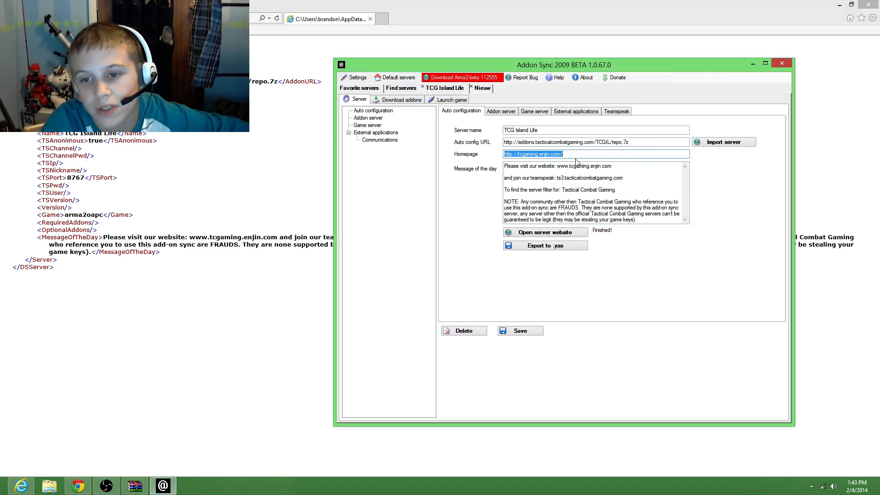
Check the TCG Island Life addons against local copies so all 376 files report OK.
left_click(400, 99)
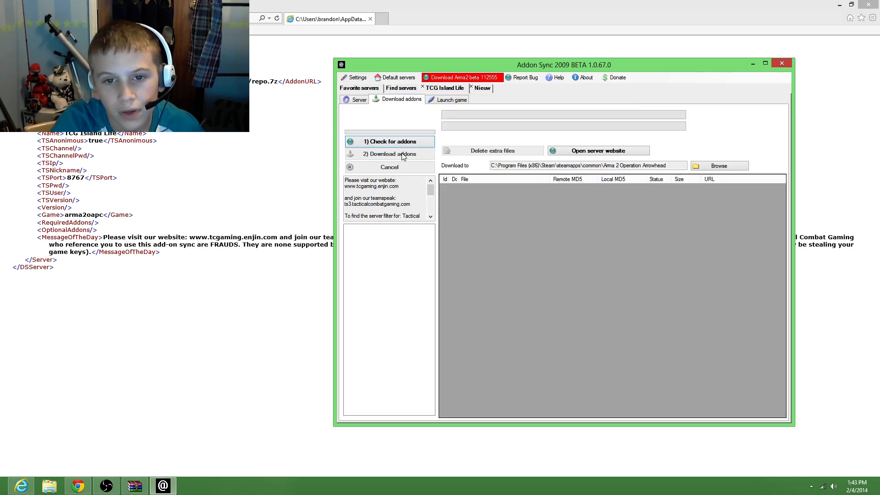
left_click(387, 141)
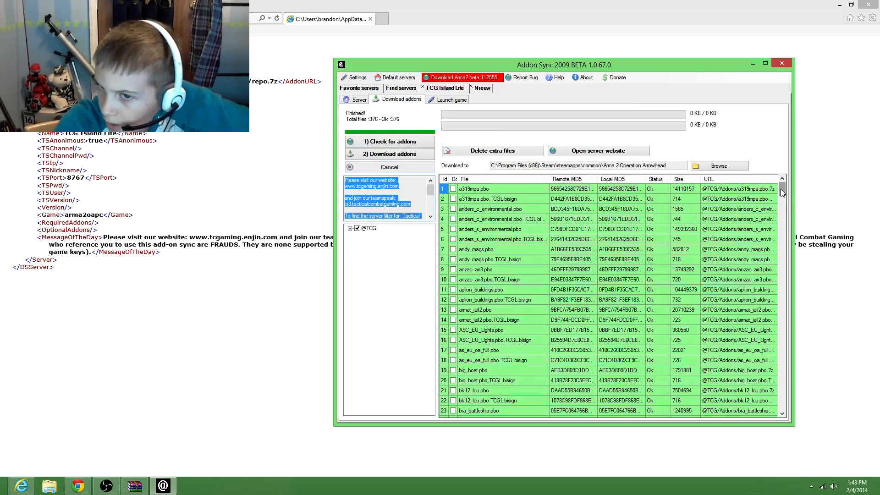
scroll("down", 3)
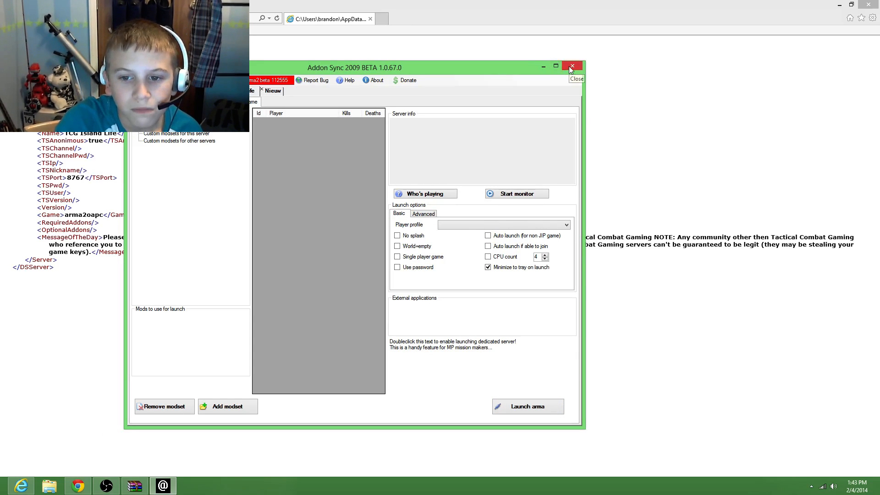
Close Addon Sync 2009 and the WinRAR repo archive window.
left_click(571, 66)
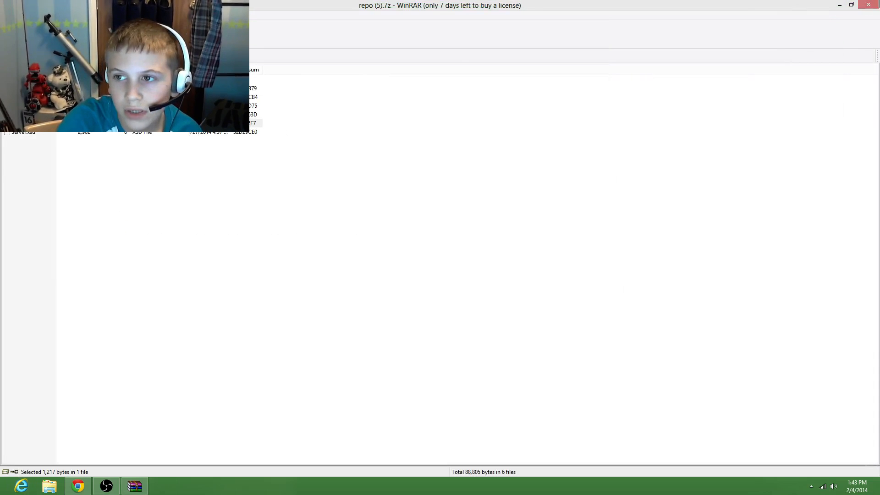
left_click(870, 5)
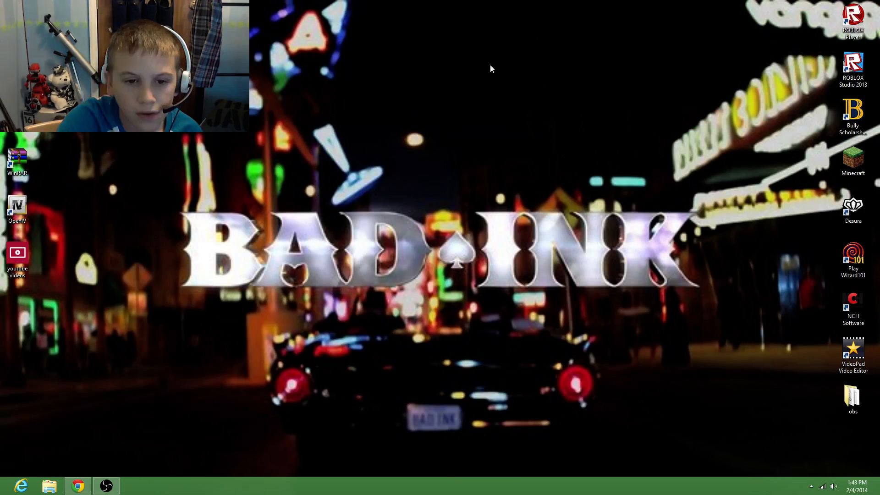
mouse_move(155, 460)
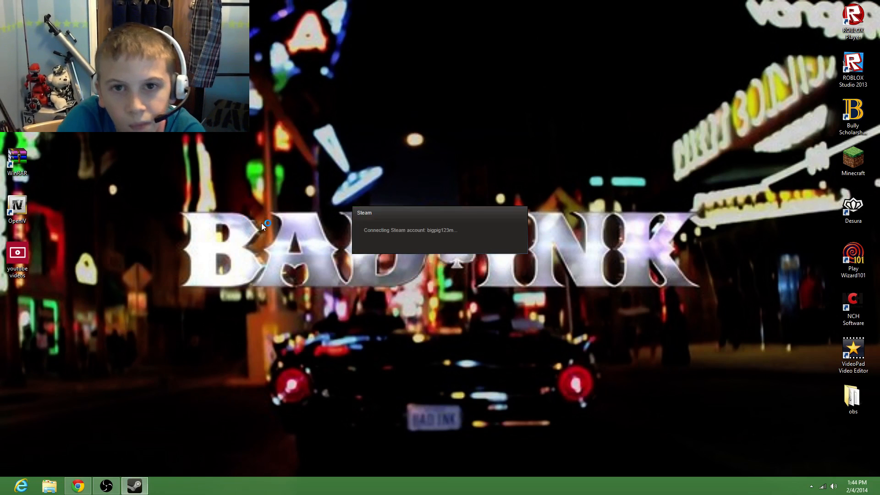
mouse_move(394, 227)
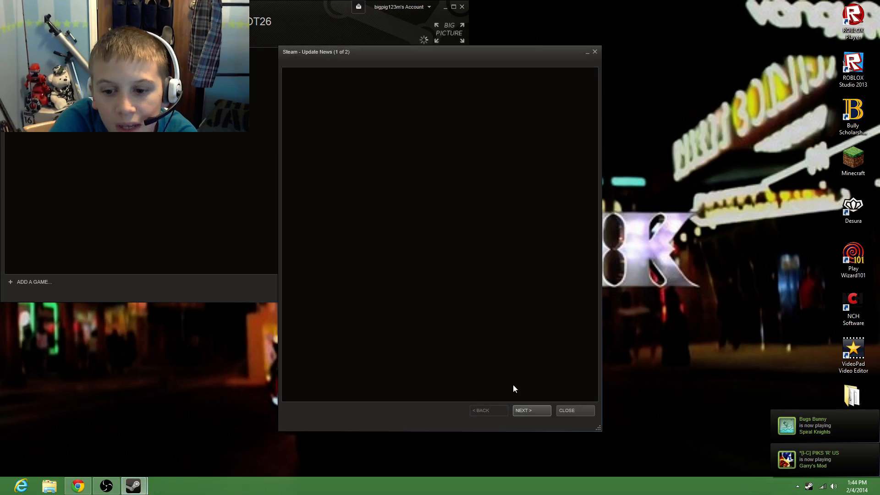
Dismiss Update News, select Arma 2: Operation Arrowhead in the Library, then minimize Steam.
left_click(567, 411)
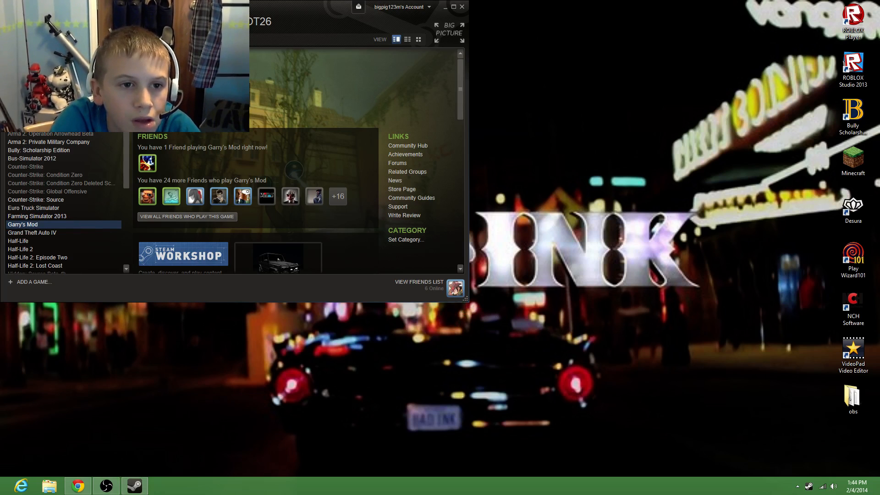
left_click(51, 134)
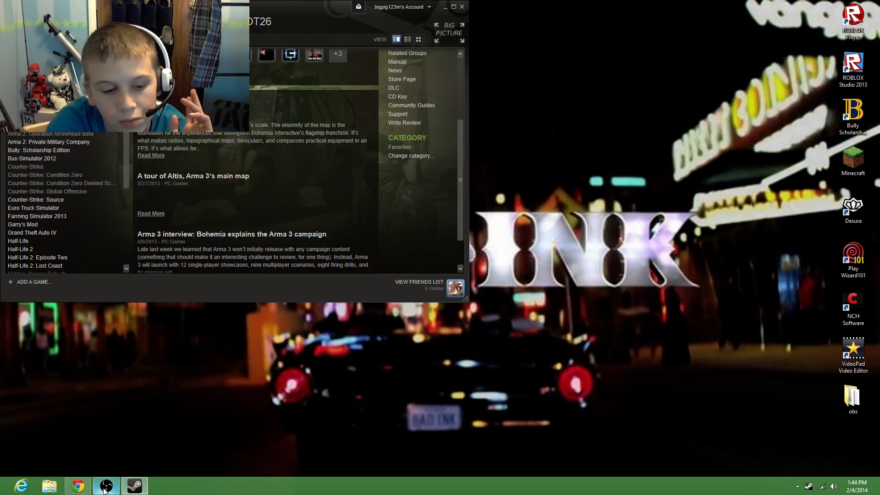
left_click(105, 486)
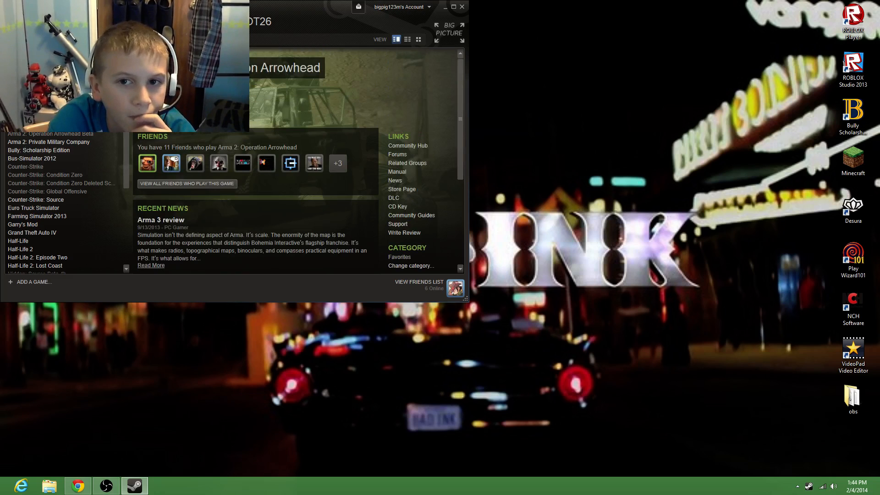
left_click(462, 6)
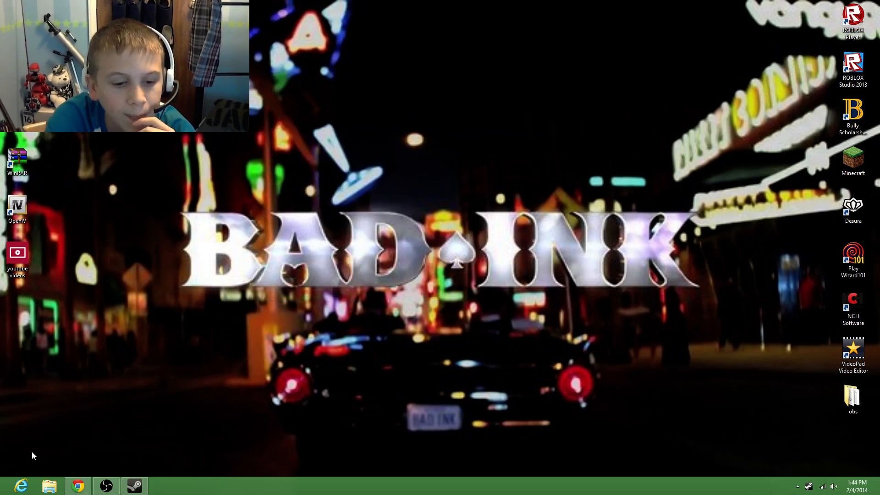
mouse_move(106, 486)
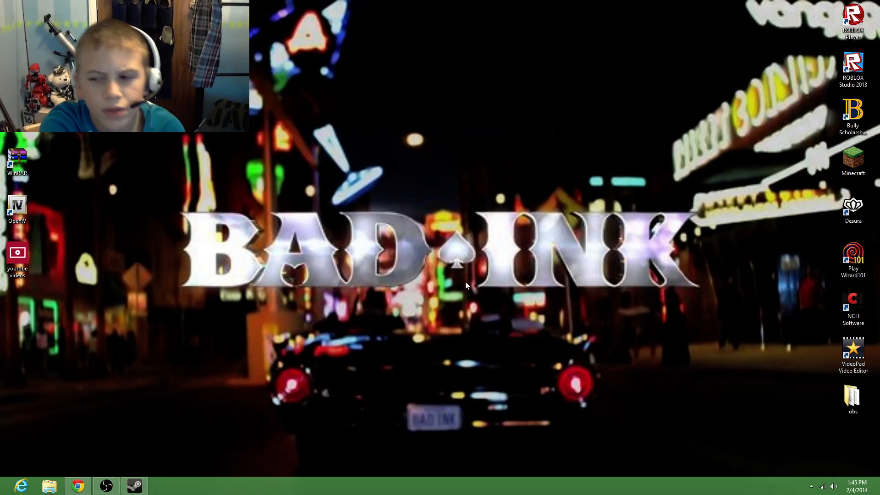
mouse_move(440, 246)
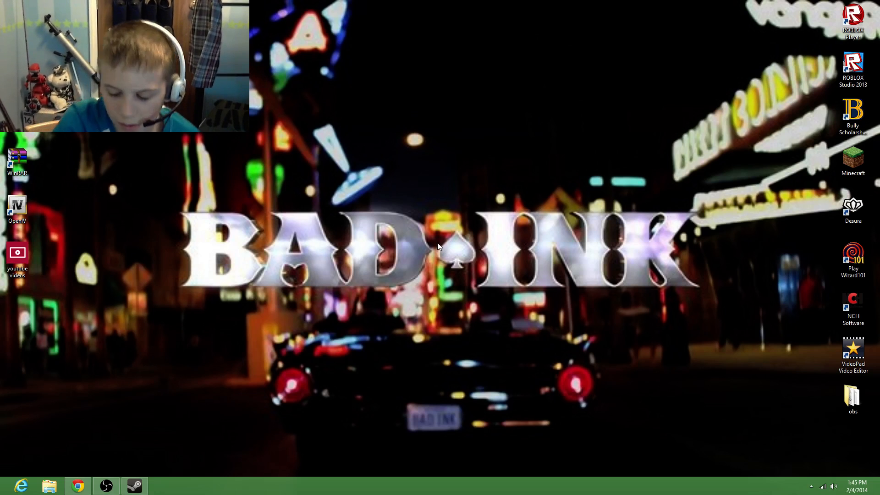